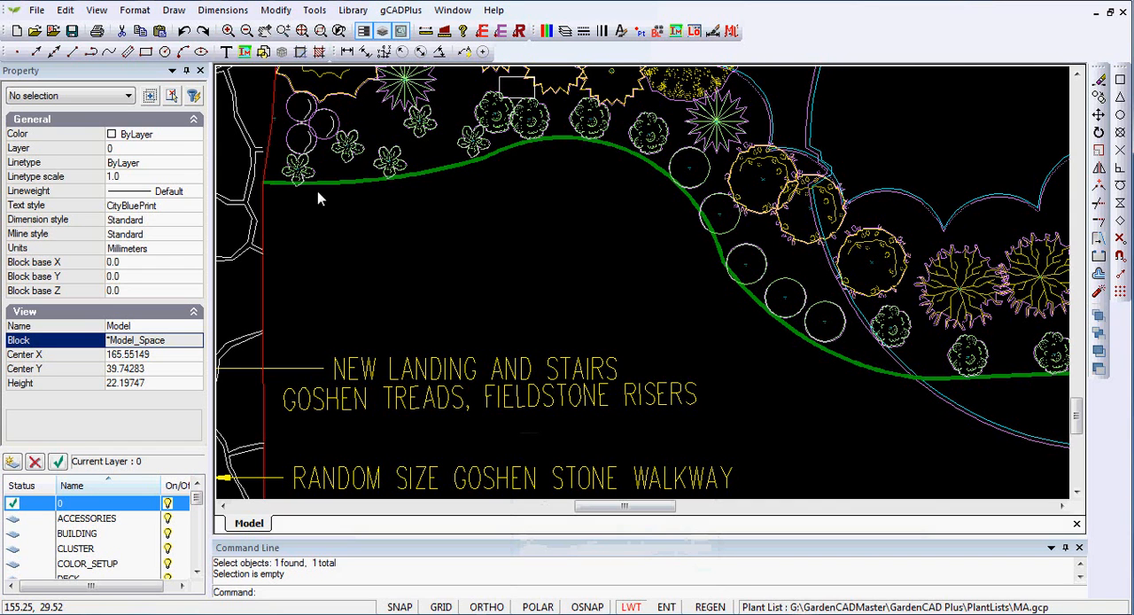
mouse_move(815, 333)
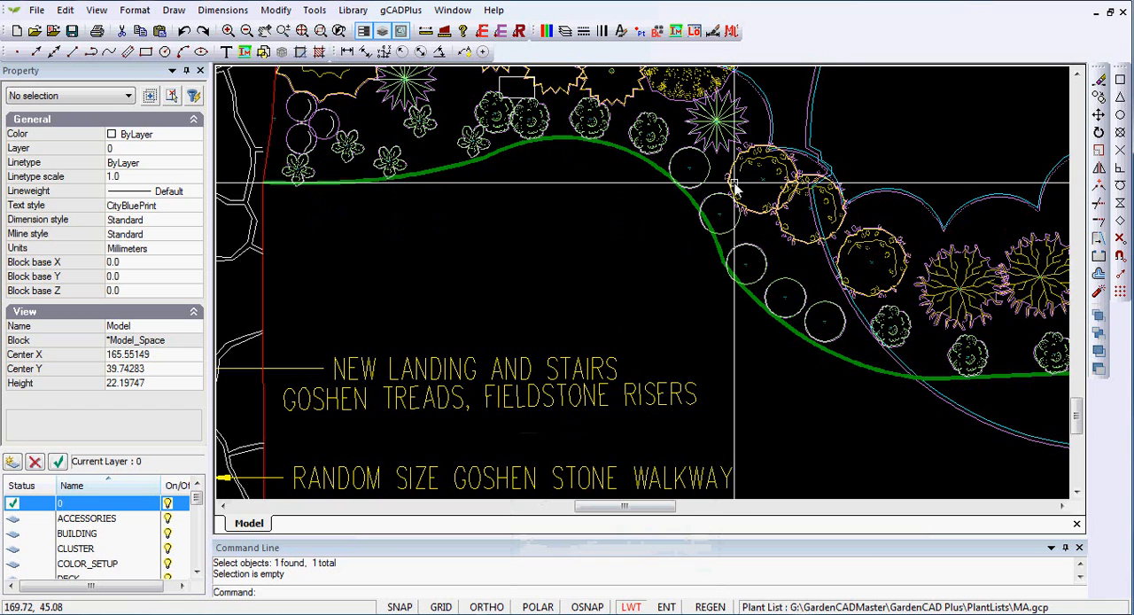
mouse_move(447, 174)
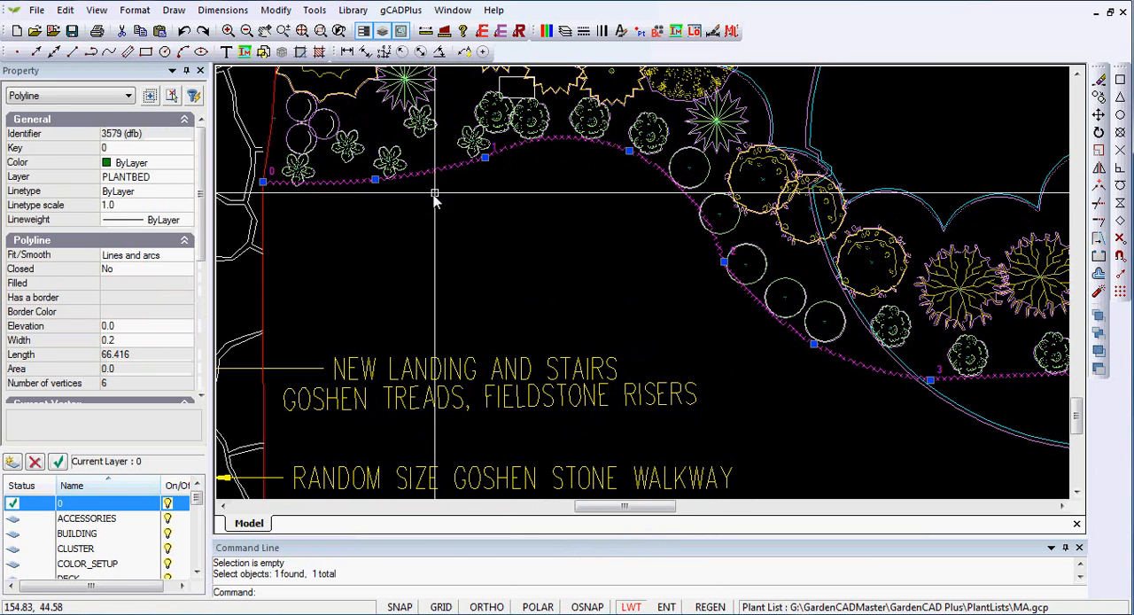
mouse_move(637, 249)
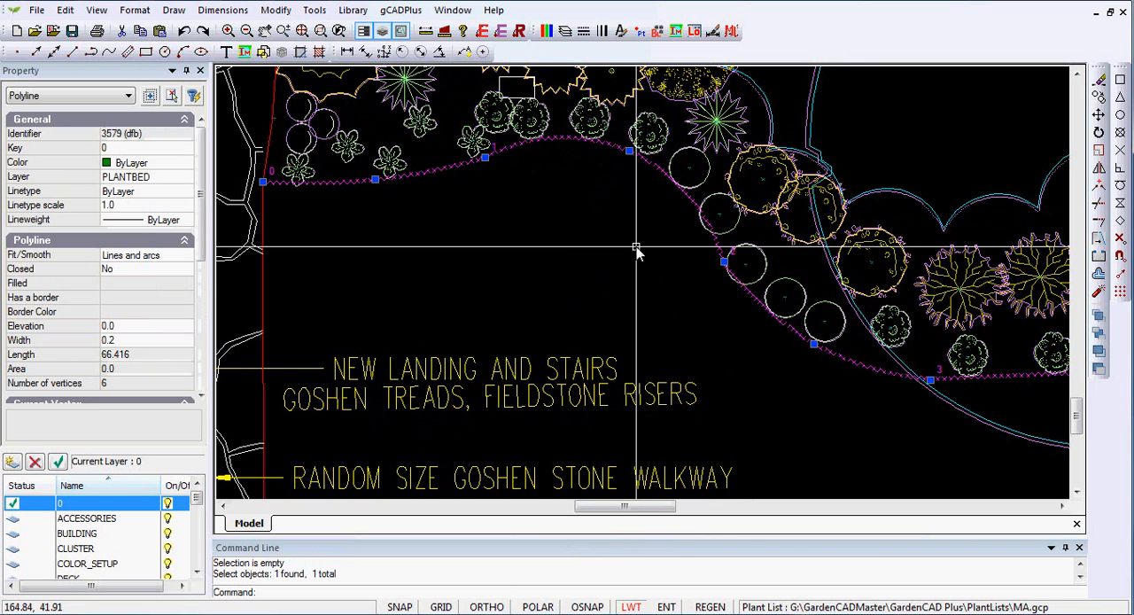
mouse_move(617, 267)
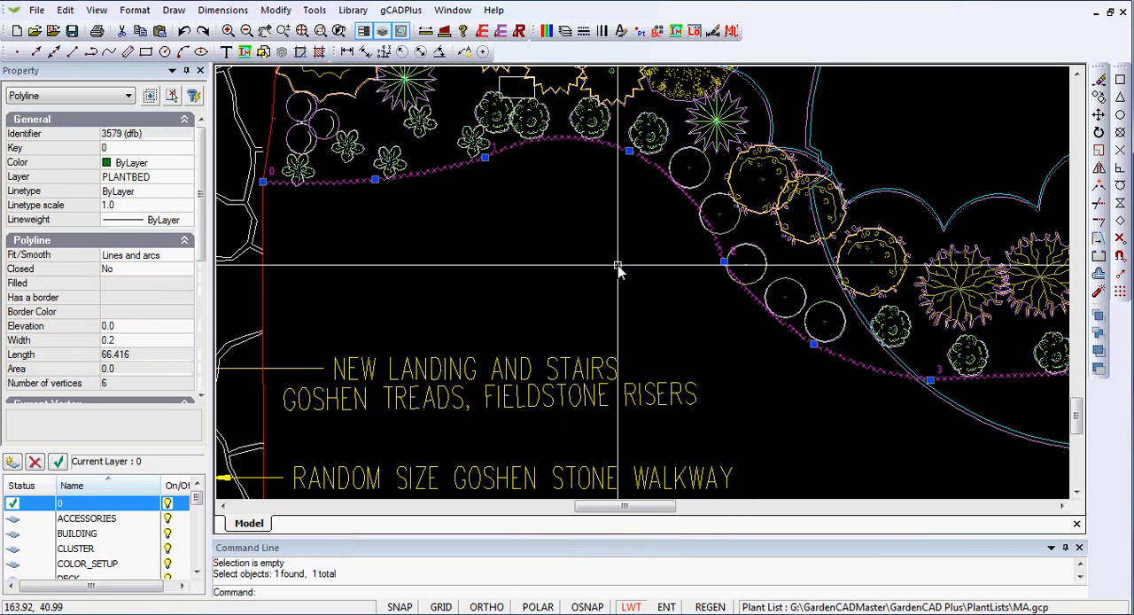
mouse_move(601, 277)
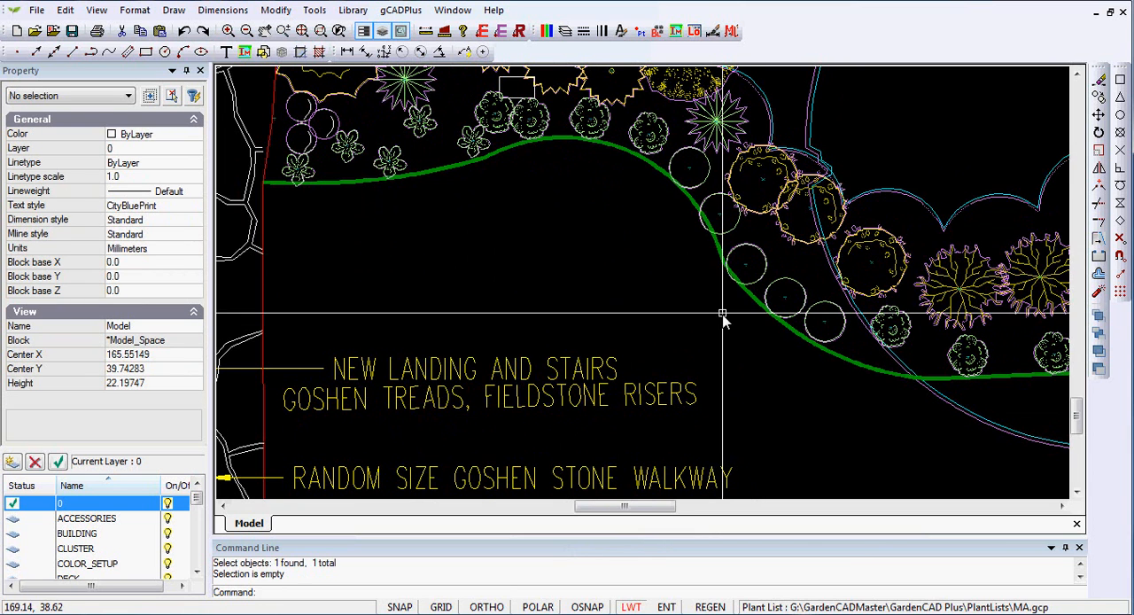
- Pan the plan view toward the green planting-bed edge polyline
scroll("up", 3)
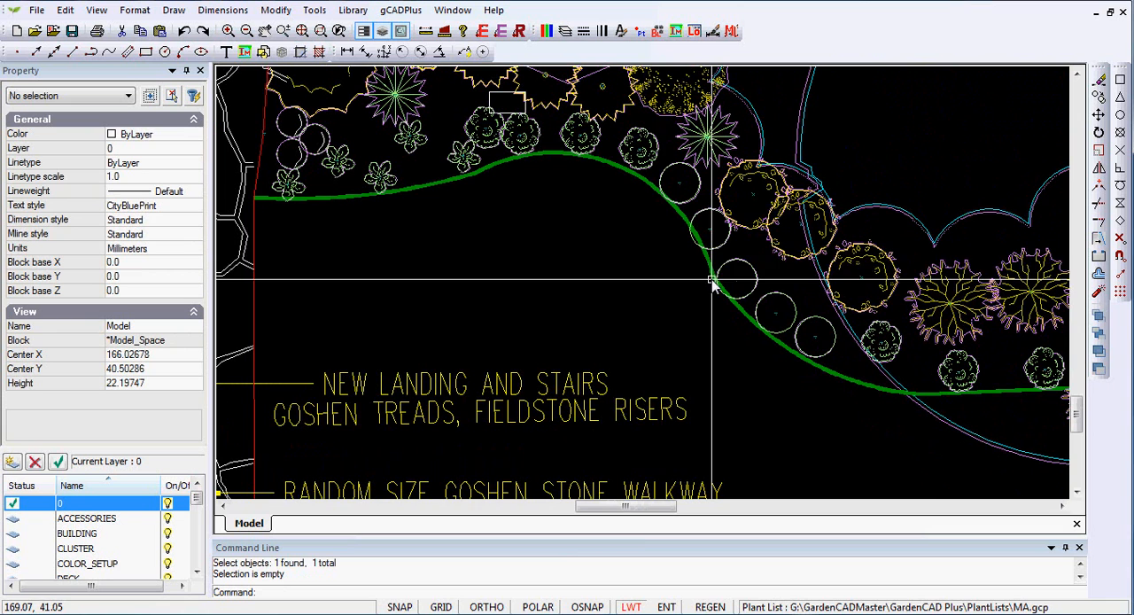
mouse_move(571, 269)
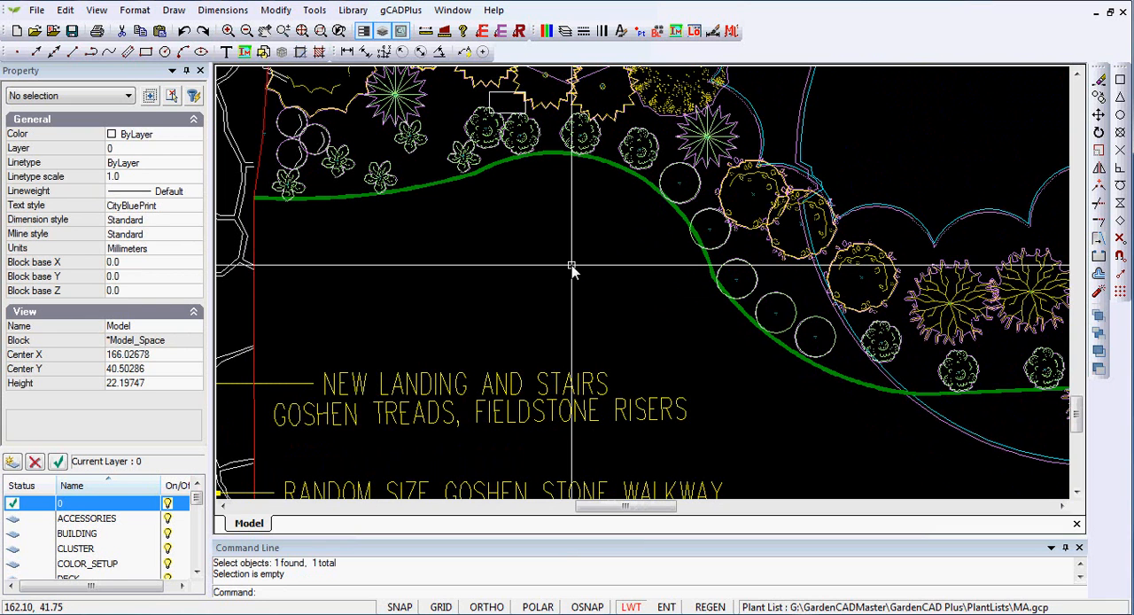
mouse_move(574, 279)
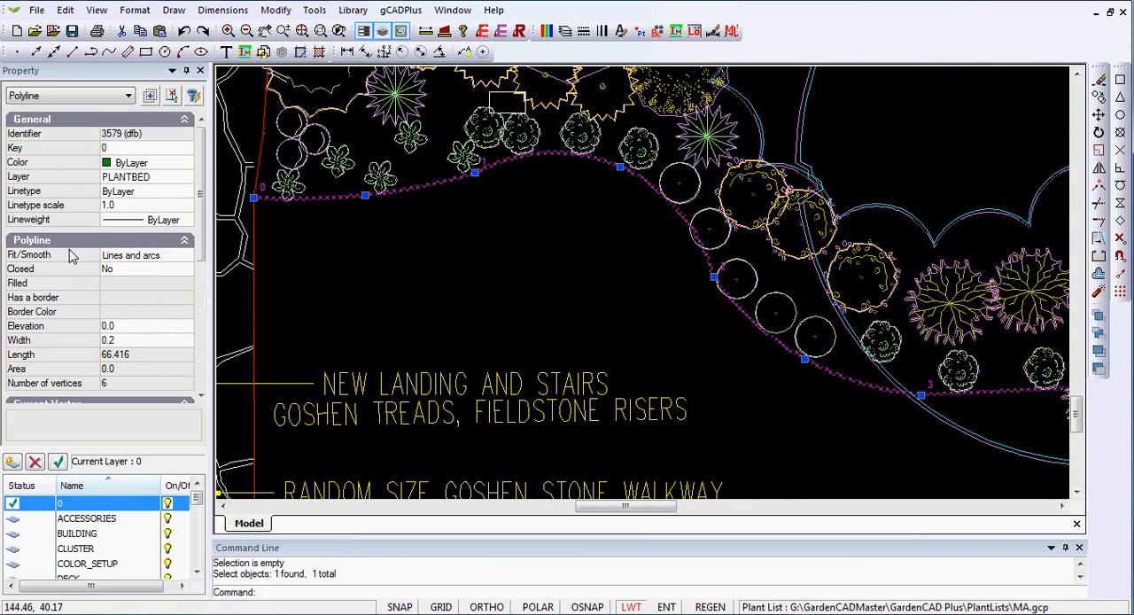
- Set the bed edge's Fit/Smooth to Quadratic B-spline, shortening it to about 62.39
left_click(186, 255)
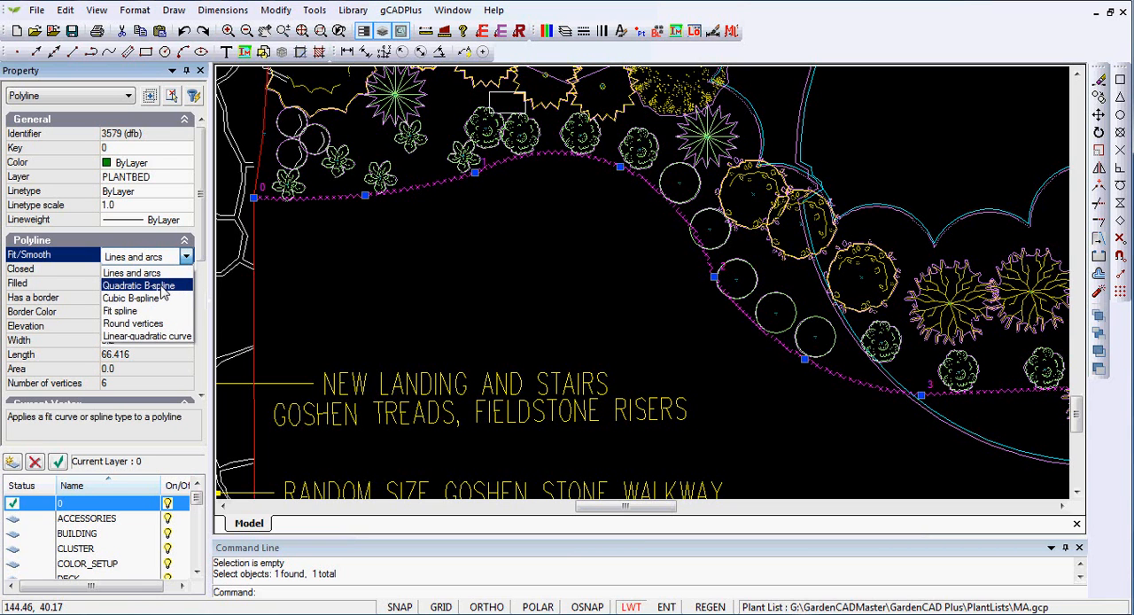
left_click(139, 284)
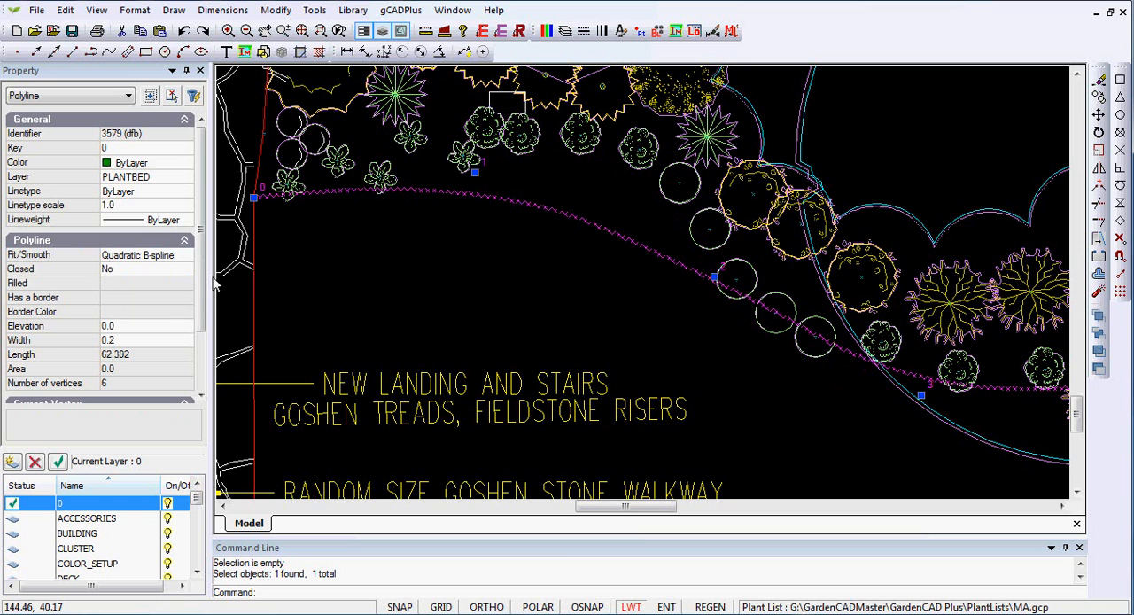
mouse_move(486, 235)
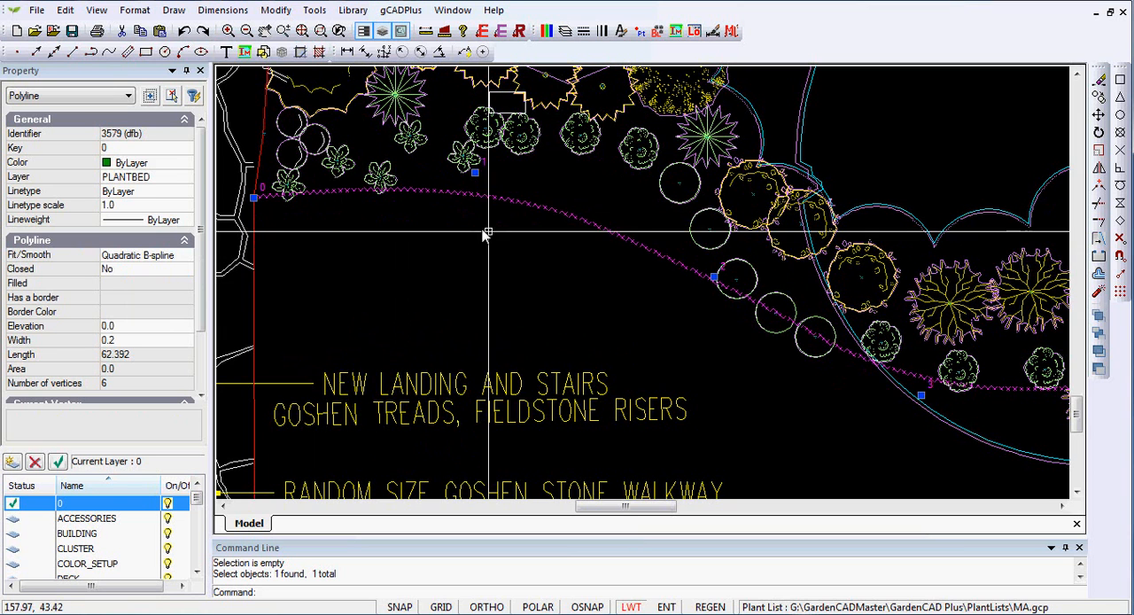
mouse_move(500, 259)
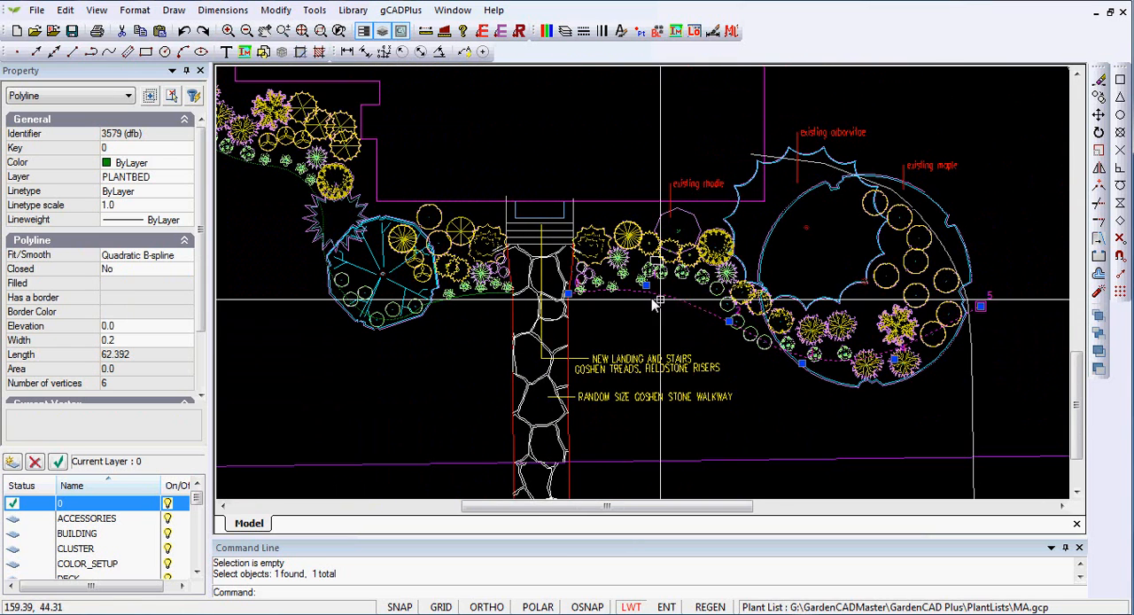
mouse_move(982, 308)
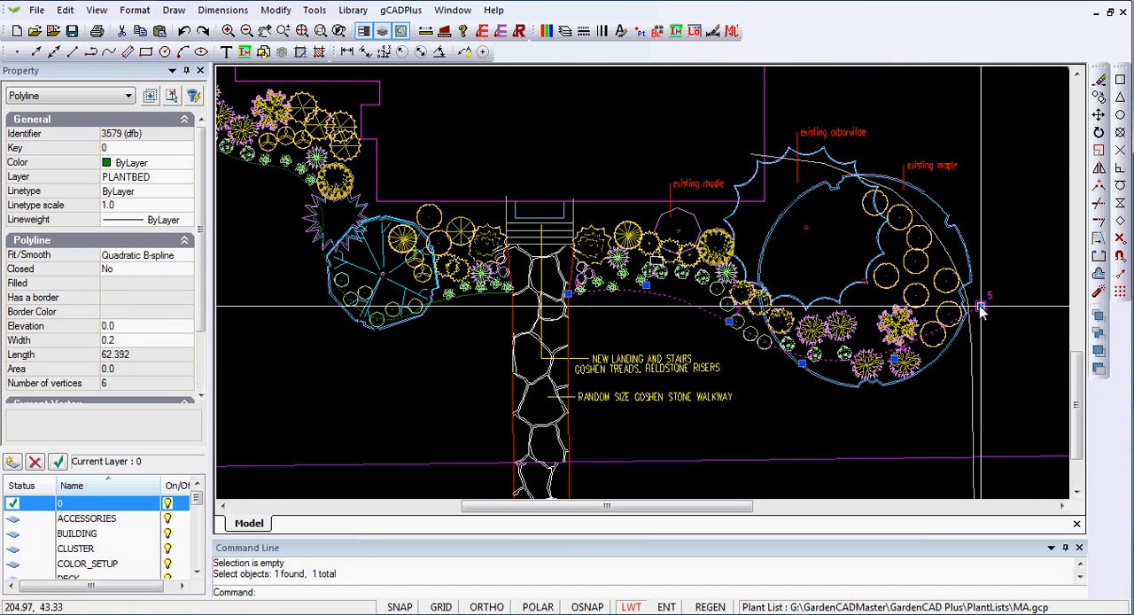
mouse_move(698, 323)
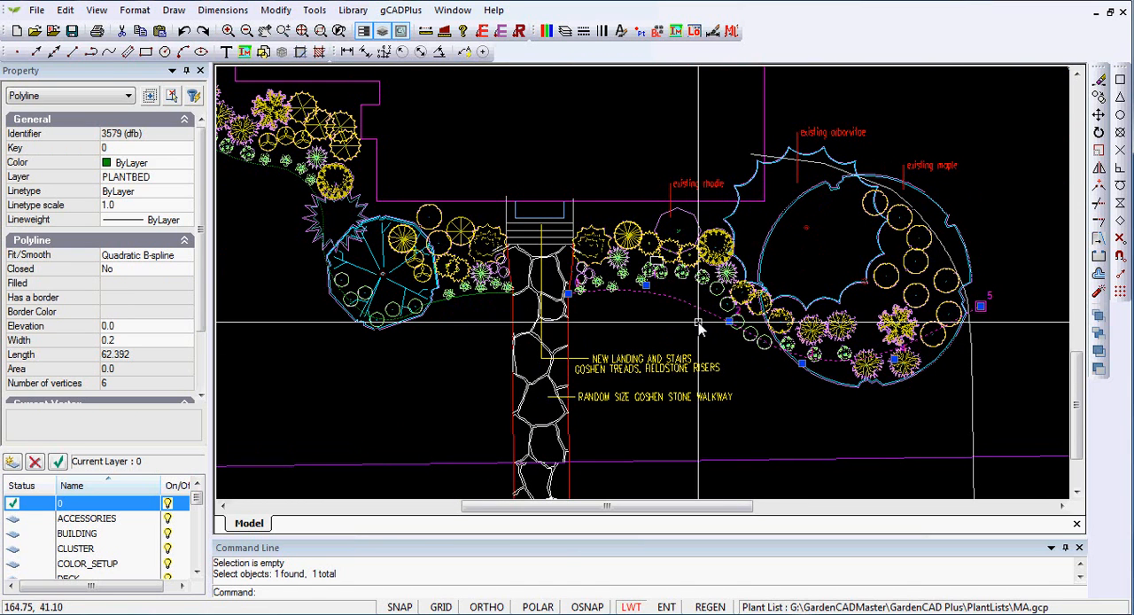
- Try Cubic B-spline, then settle on Fit spline smoothing, length about 63.99
left_click(186, 255)
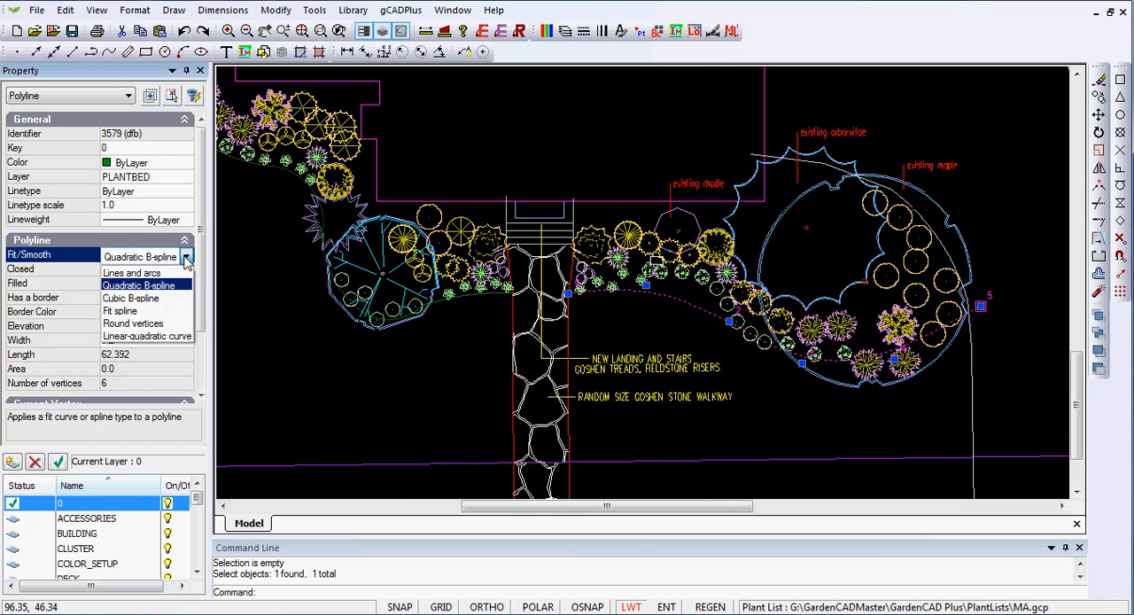
left_click(129, 298)
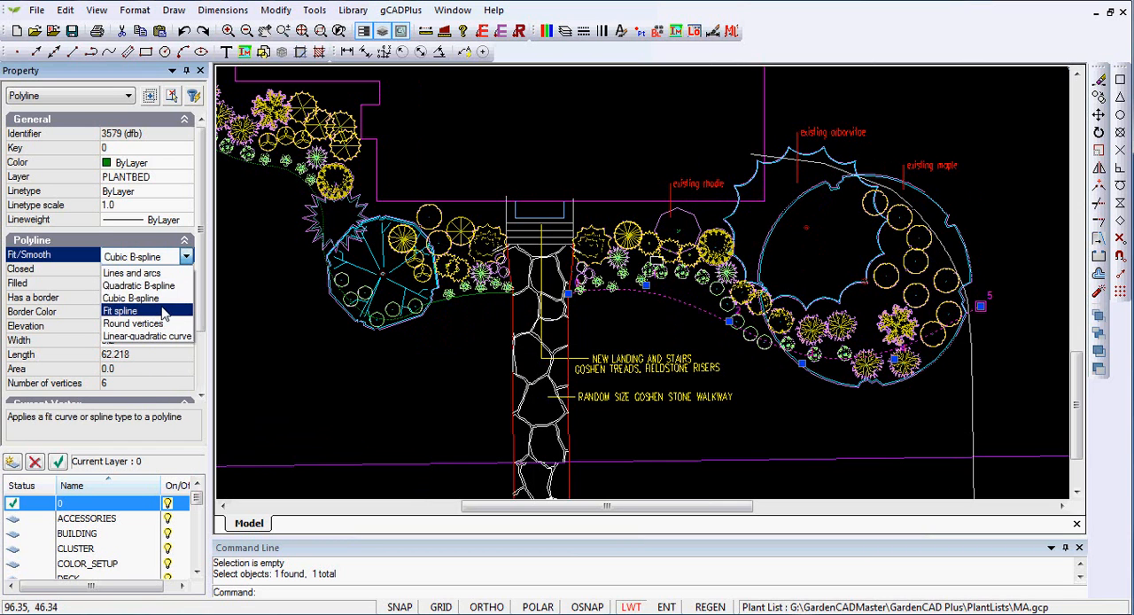
left_click(121, 310)
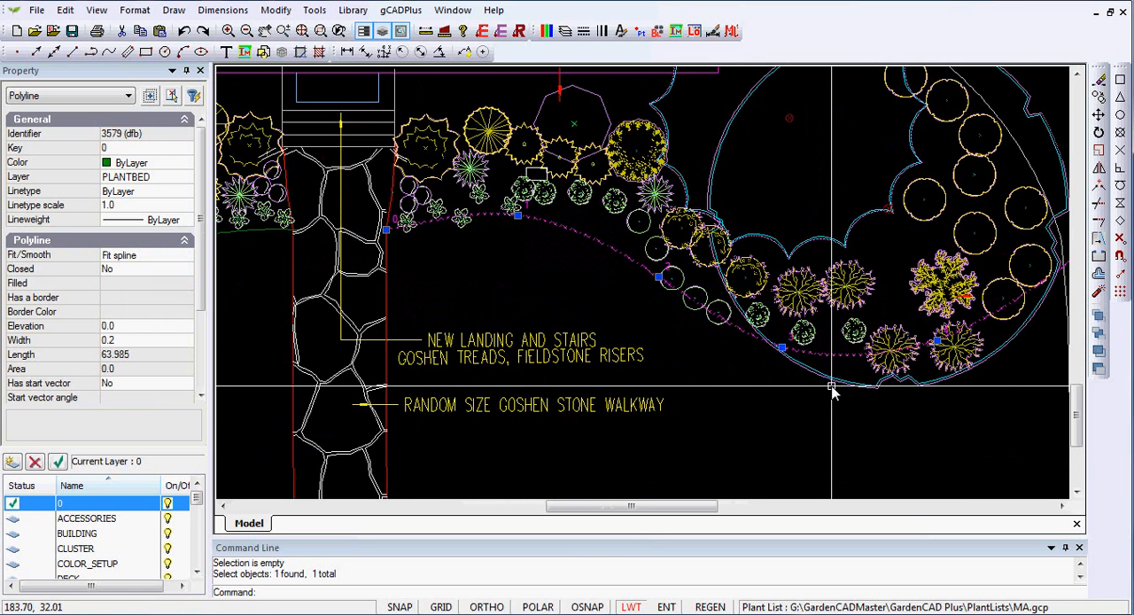
mouse_move(914, 418)
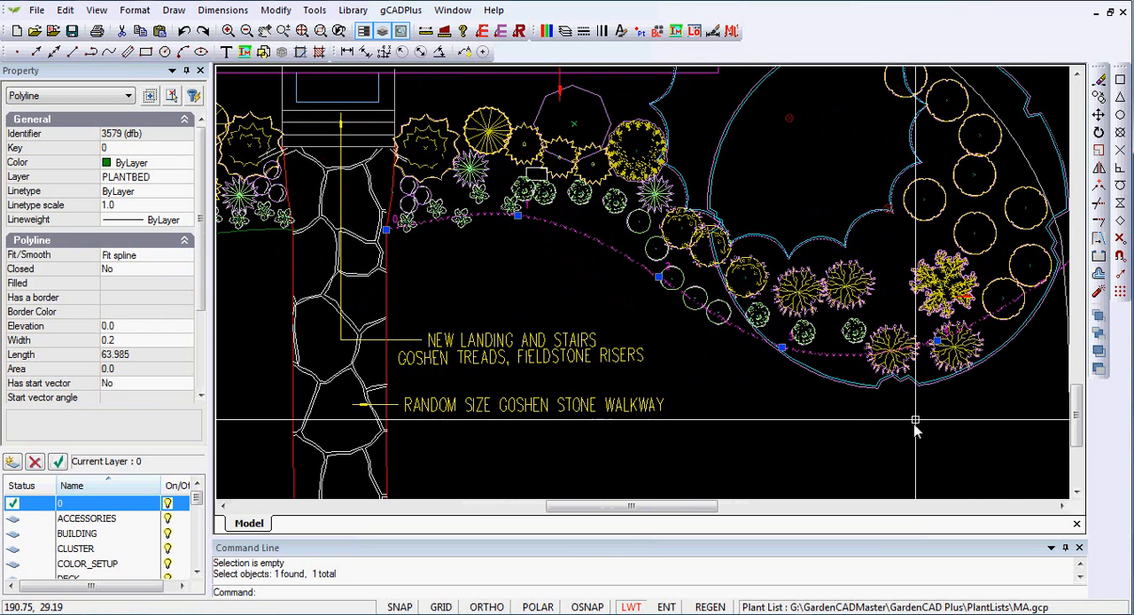
mouse_move(937, 350)
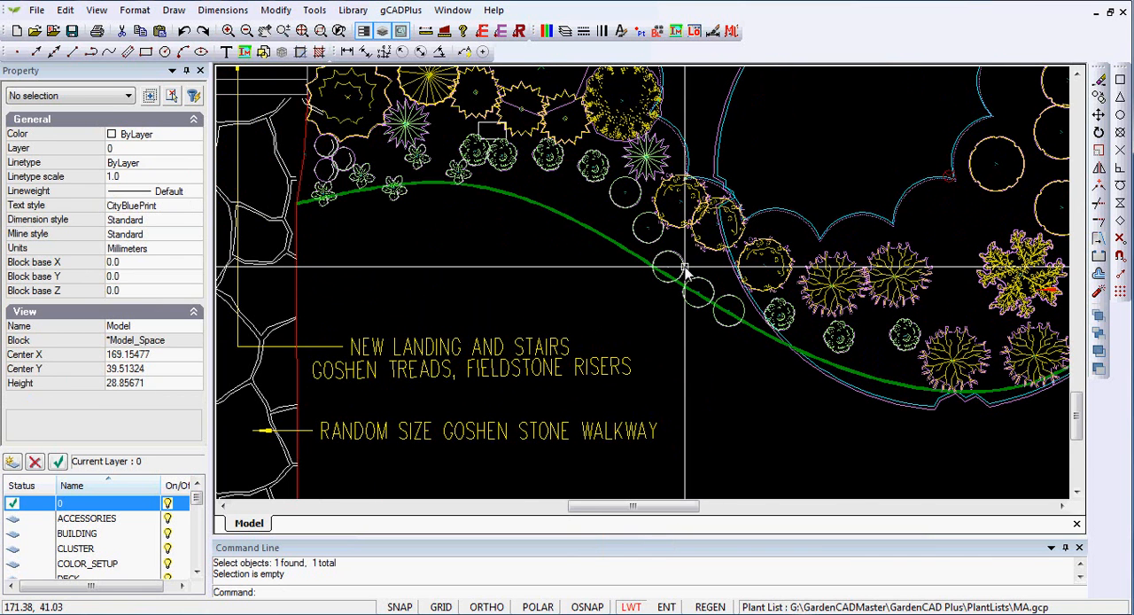
- Select the plant circles crossing the bed edge and start a Move on them
left_click(719, 292)
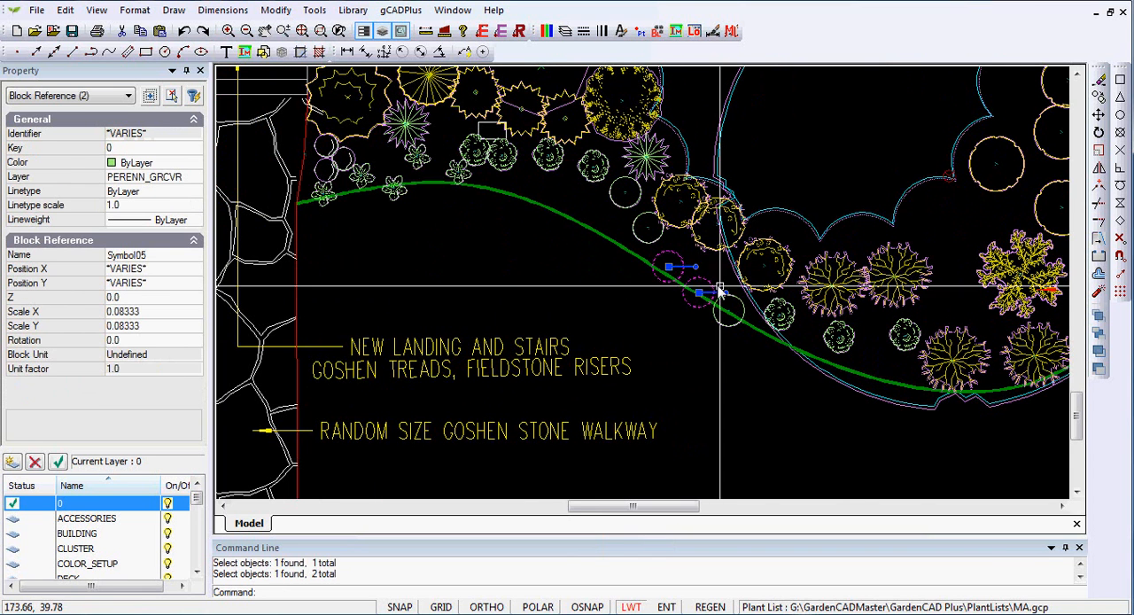
right_click(728, 312)
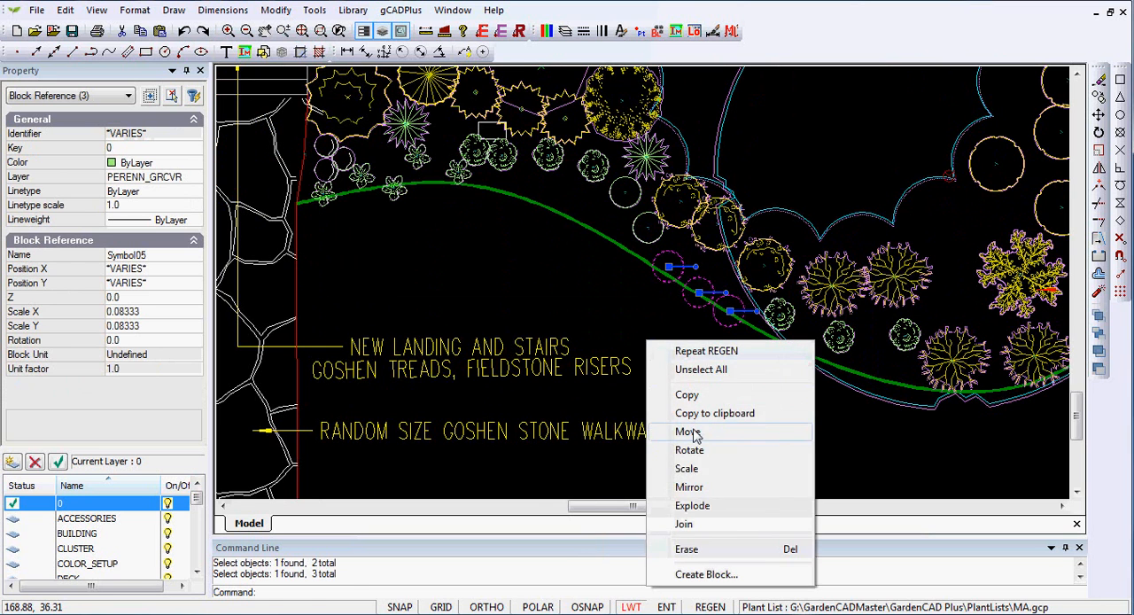
left_click(688, 433)
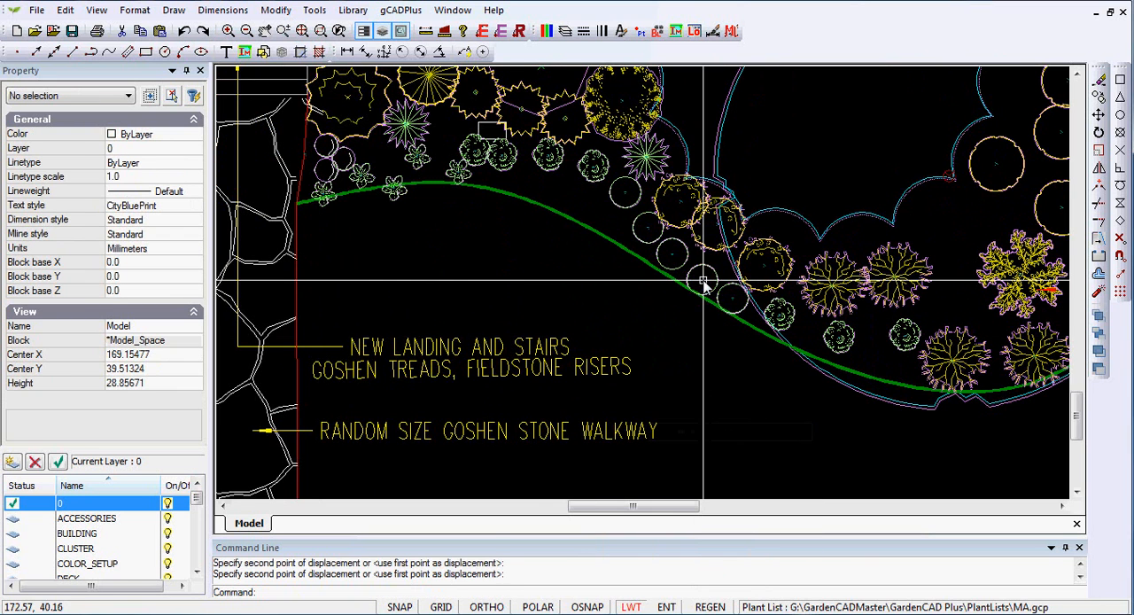
mouse_move(612, 287)
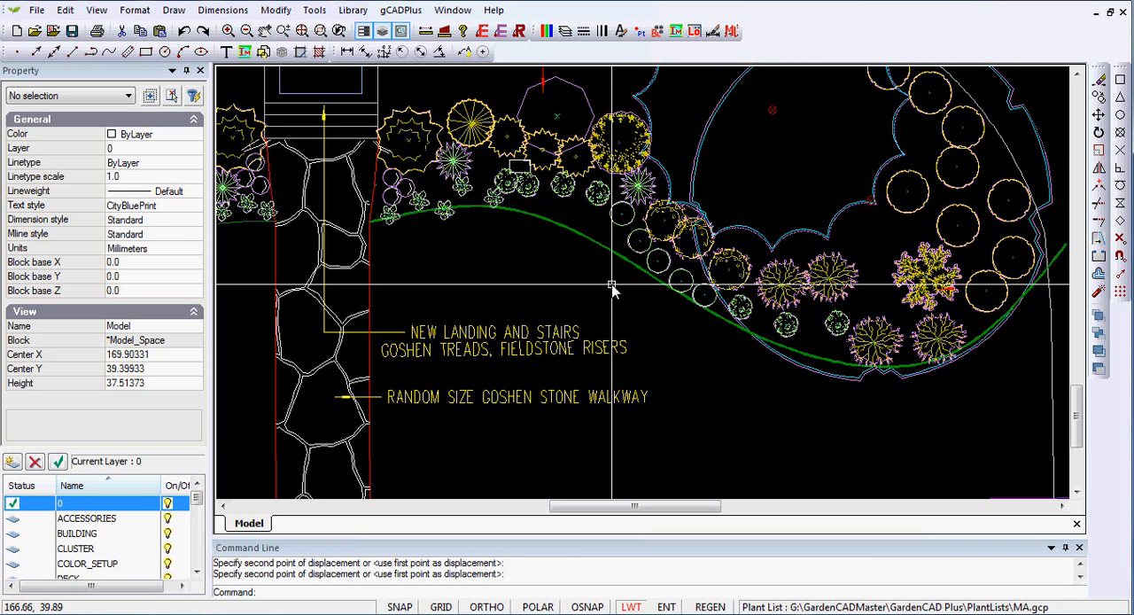
mouse_move(601, 251)
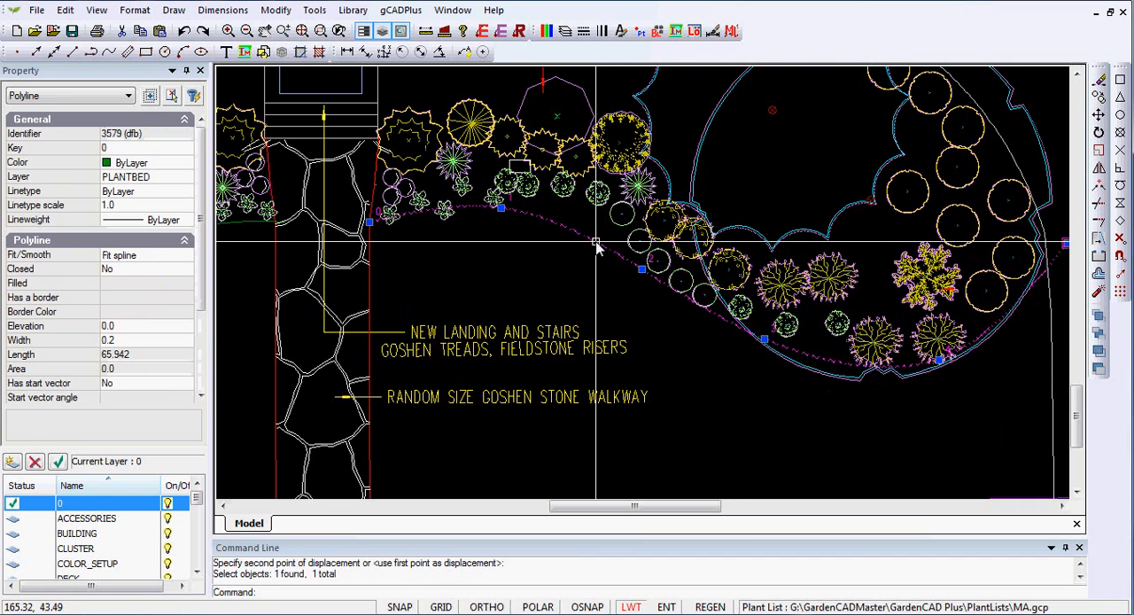
mouse_move(634, 324)
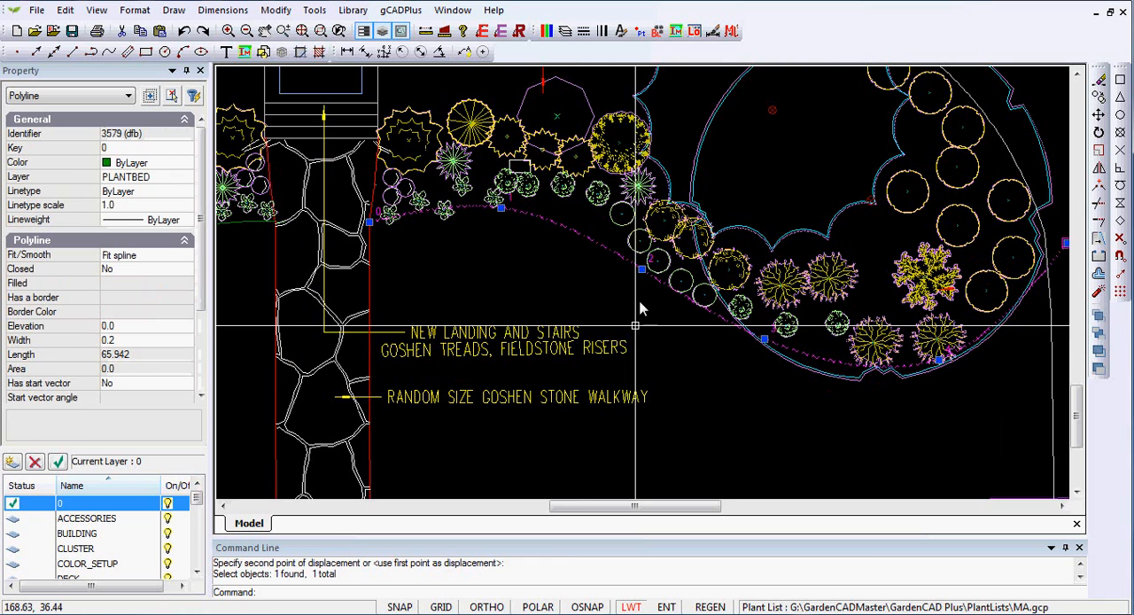
mouse_move(567, 296)
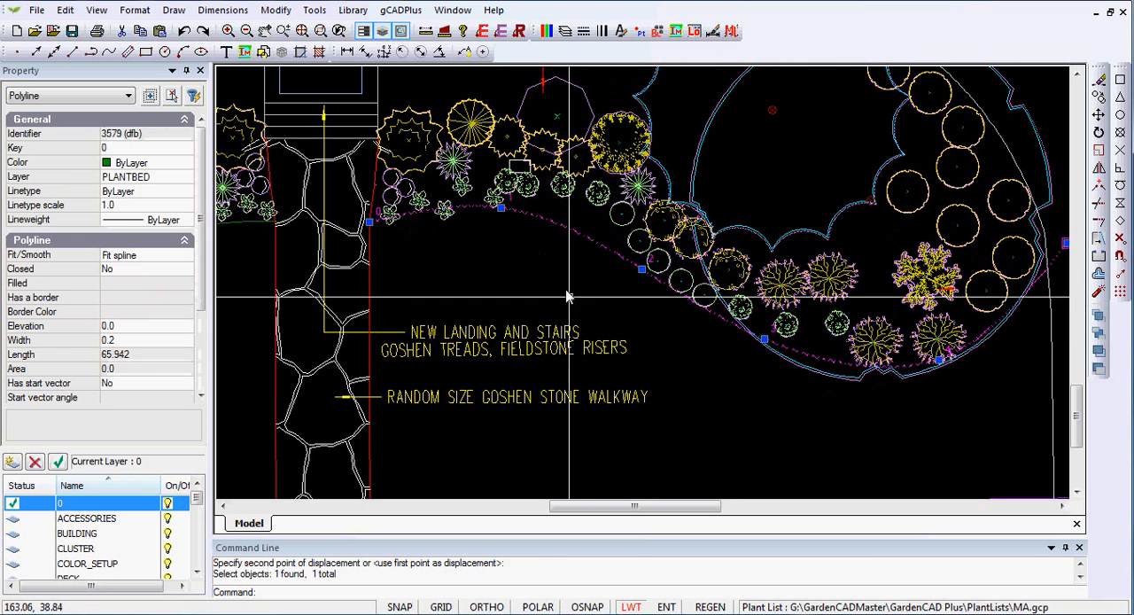
mouse_move(642, 269)
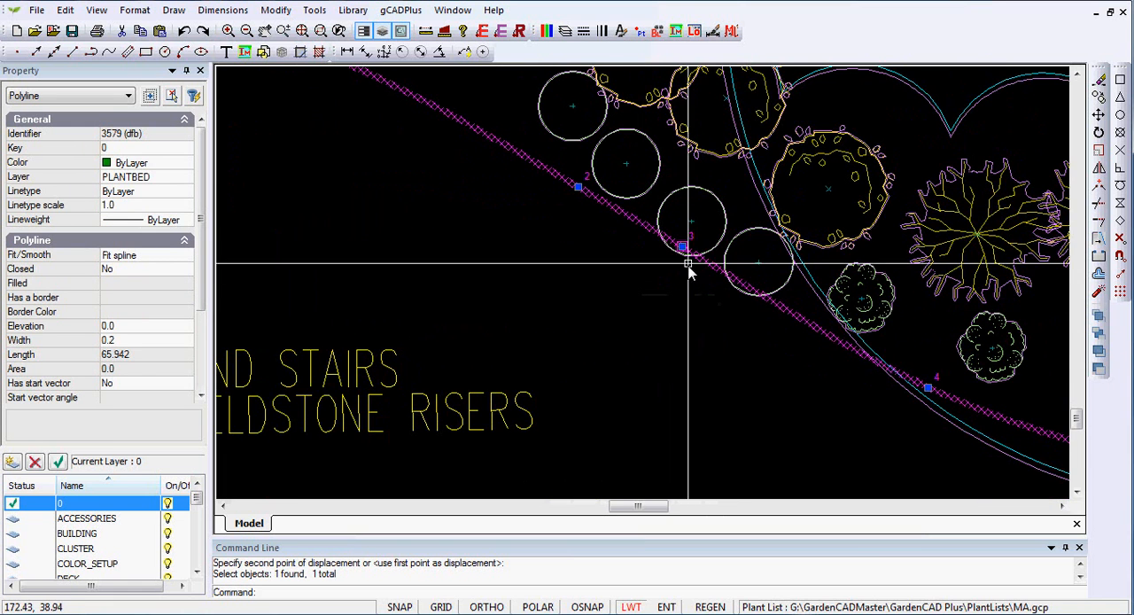
- Reposition bed-edge vertices near the plants, lengthening the curve to about 65.95
right_click(687, 263)
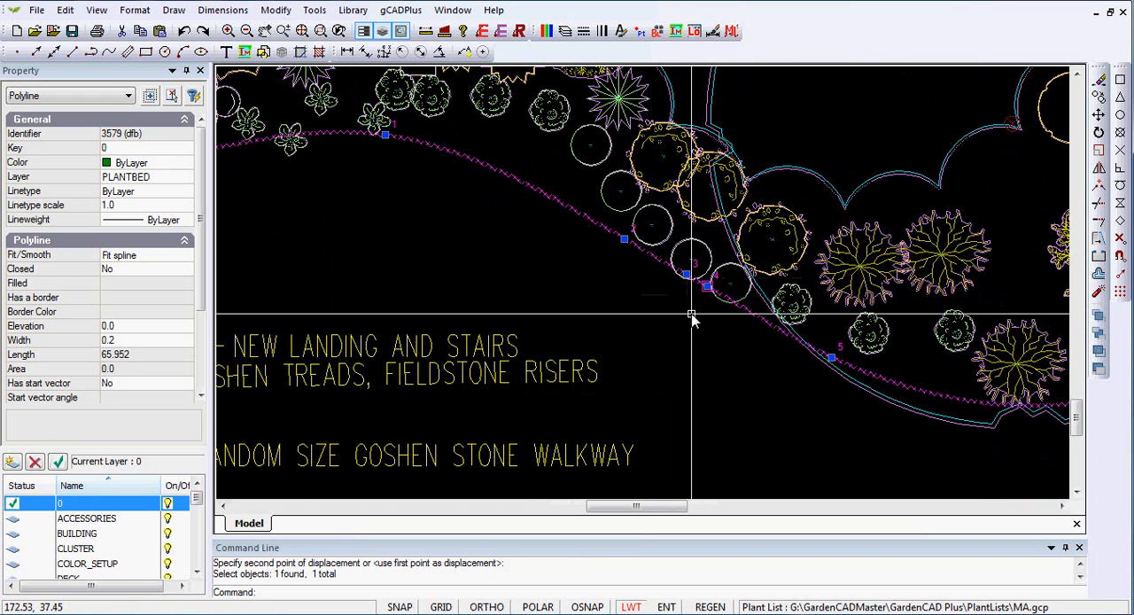
mouse_move(563, 270)
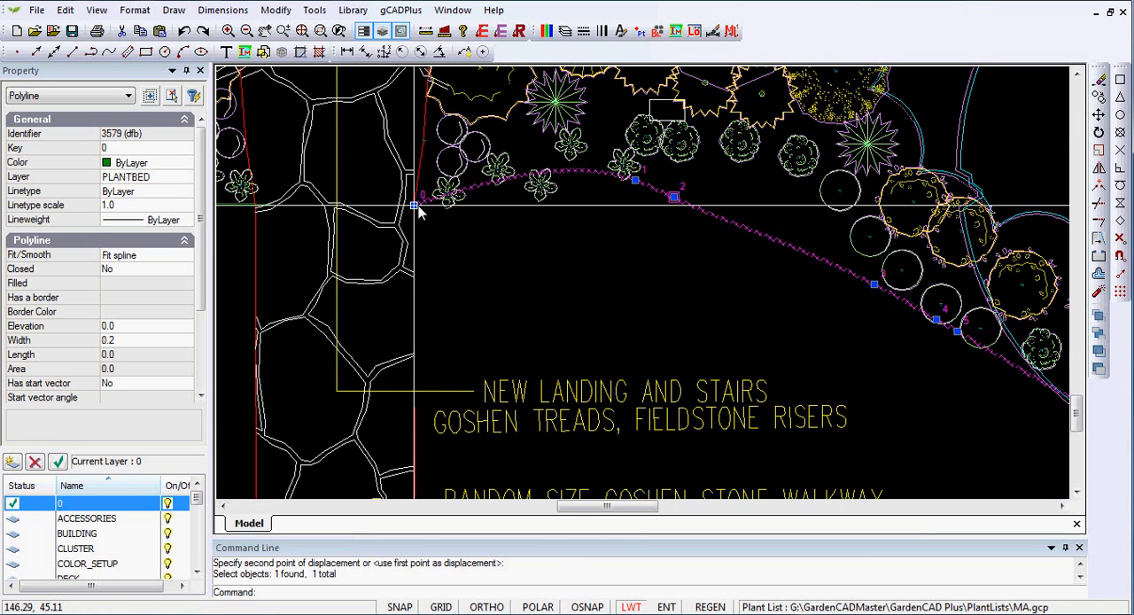
right_click(416, 209)
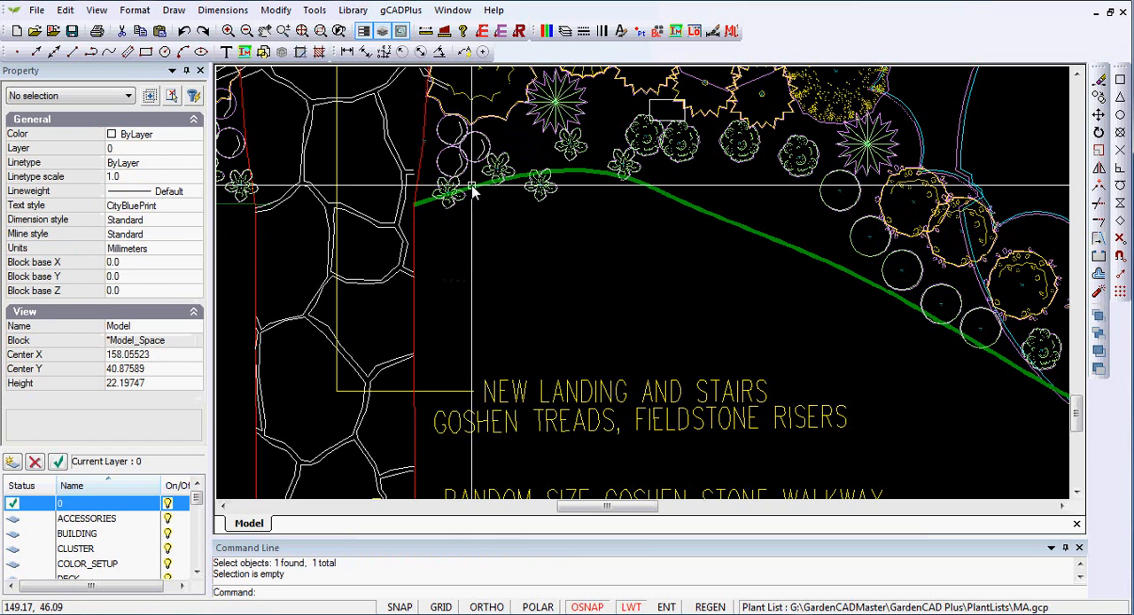
- Insert a new vertex on the upper bed edge near the stairs and check its grips
right_click(475, 191)
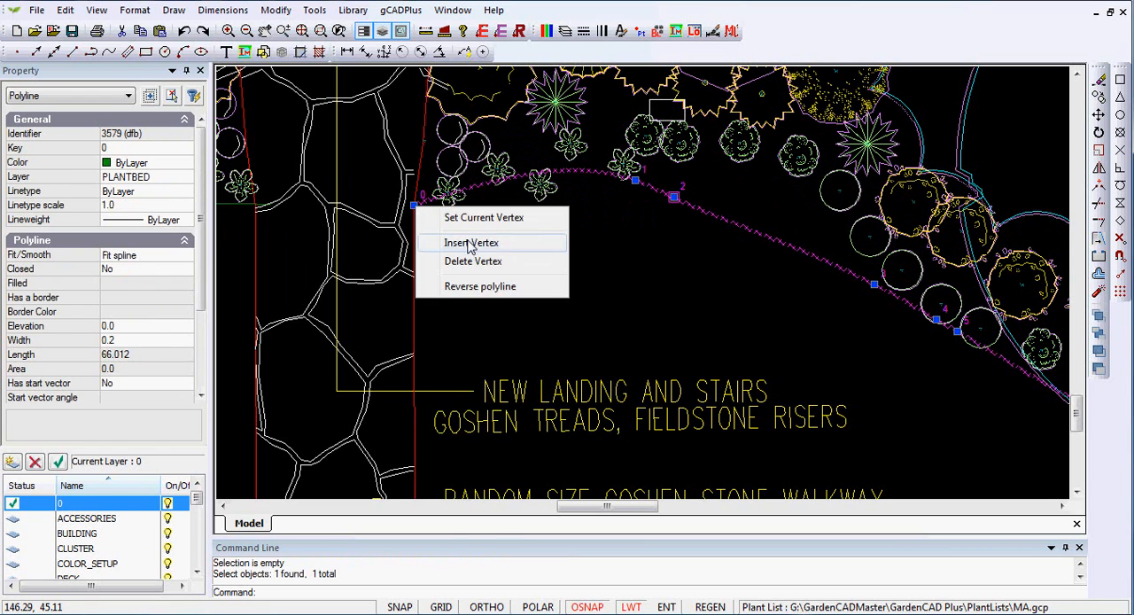
left_click(471, 243)
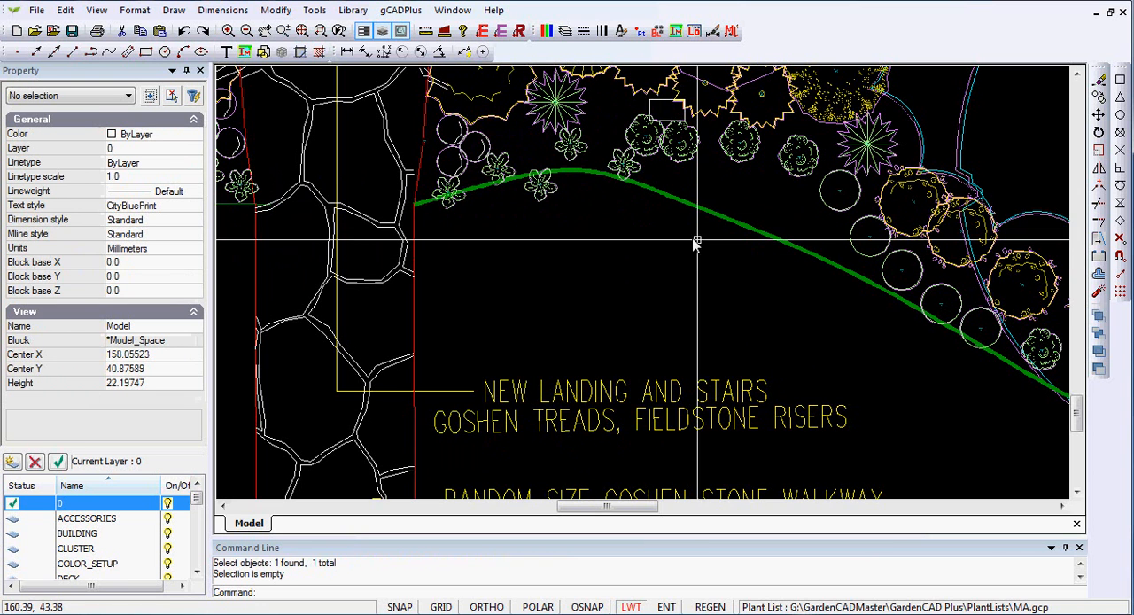
mouse_move(765, 227)
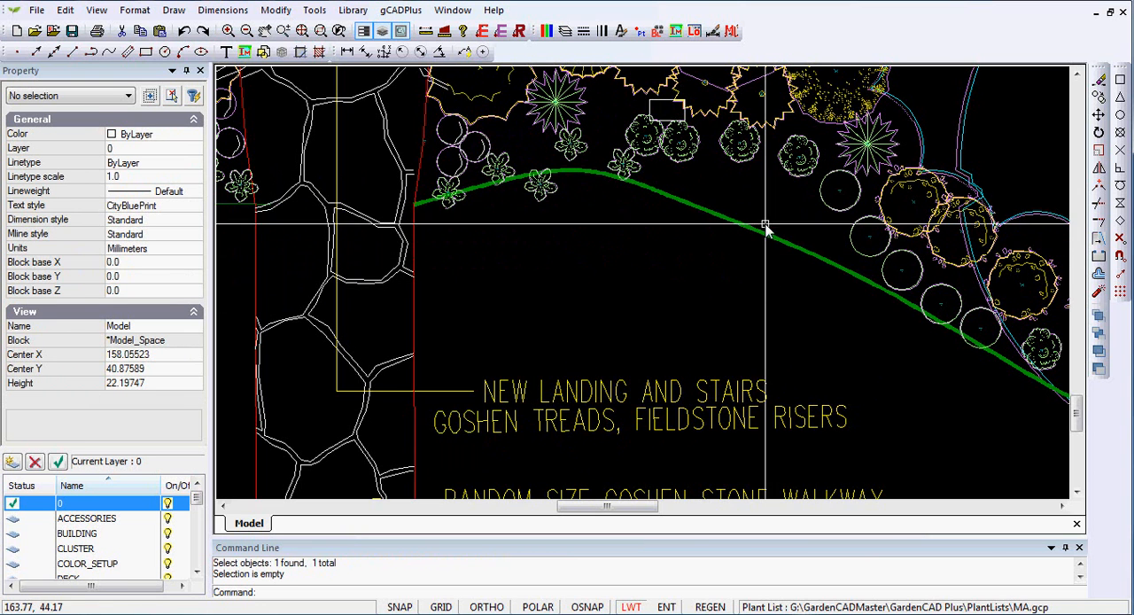
left_click(764, 226)
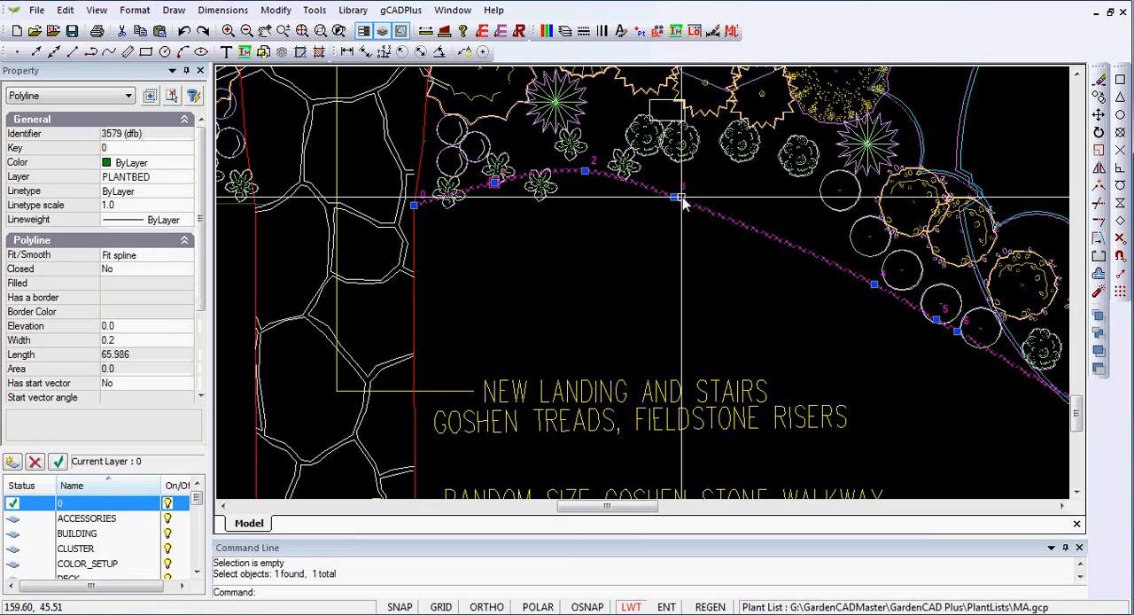